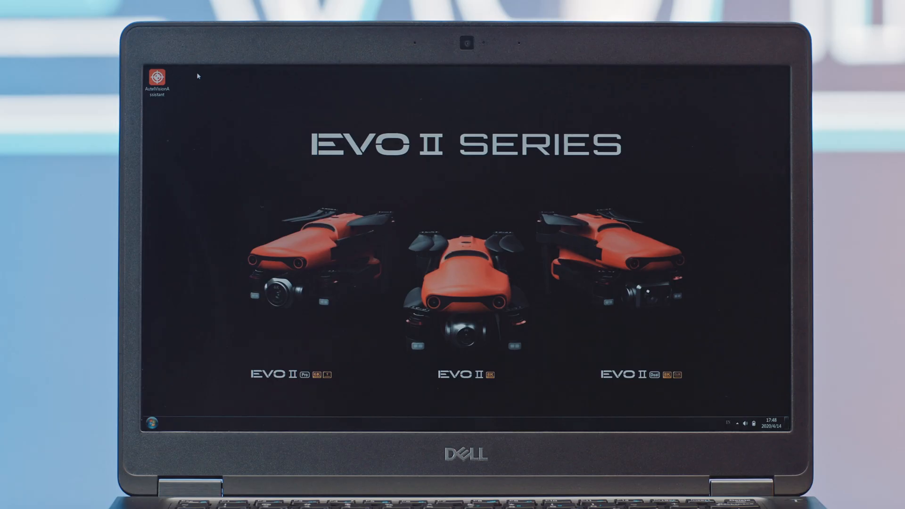
- Launch Autel Robotics Assistant and begin Evo II front-view sensor calibration from the Visual self-check panel
double_click(157, 79)
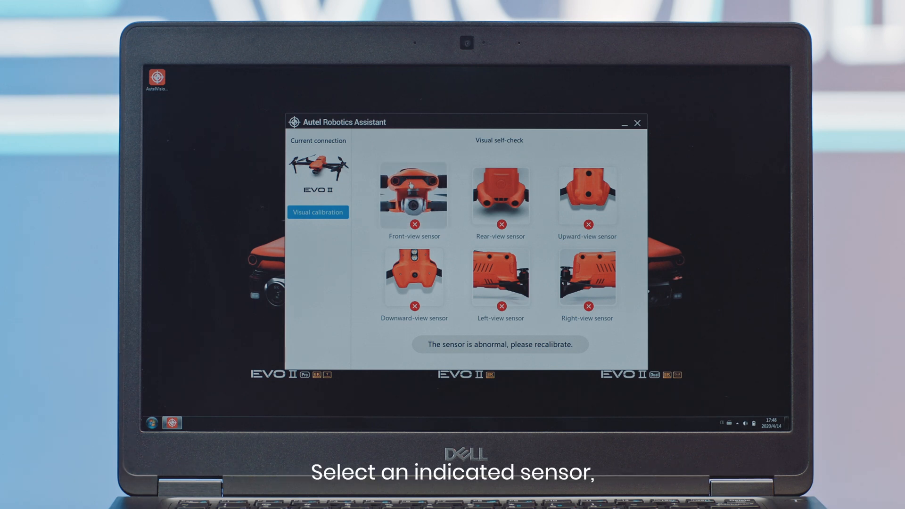
click(413, 196)
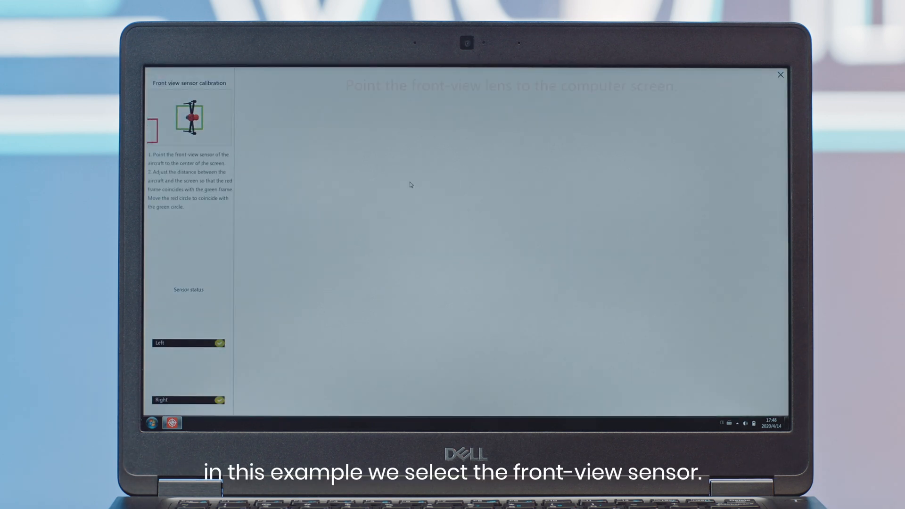